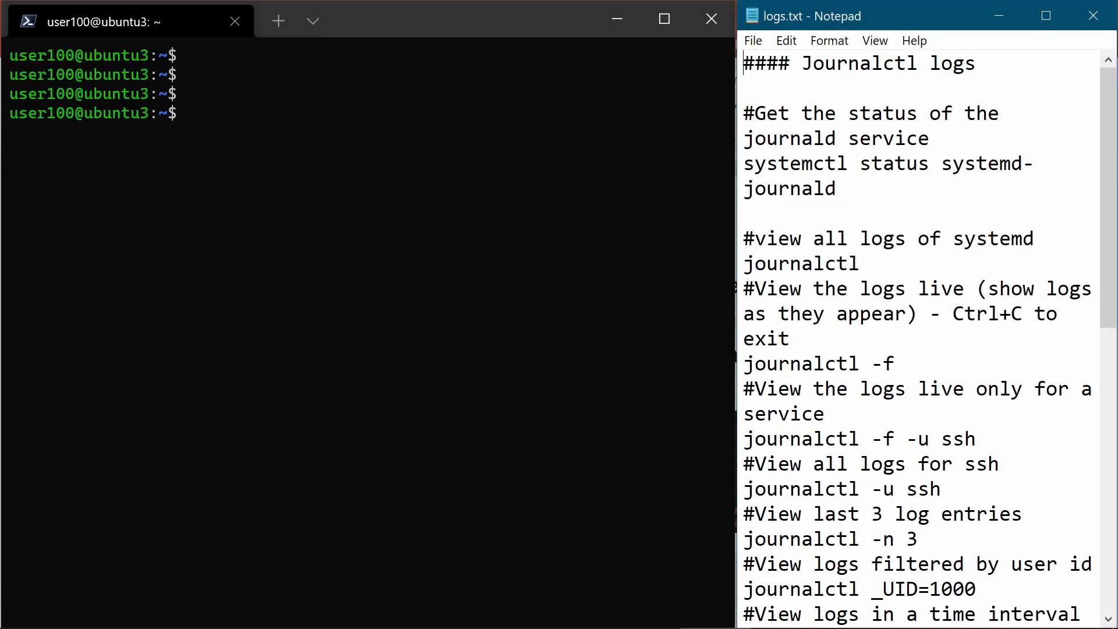
# Step: Run 'systemctl status systemd-journald' from the cheat sheet to show the journald service status
pyautogui.moveTo(743, 163); pyautogui.dragTo(837, 189)
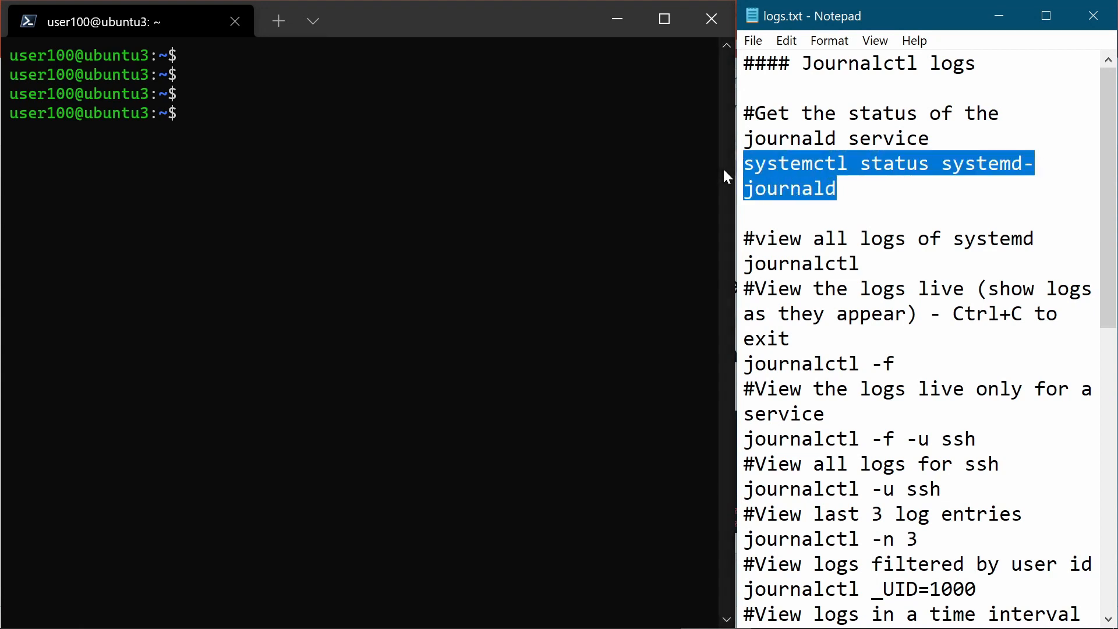
pyautogui.write('systemctl status systemd-journald')
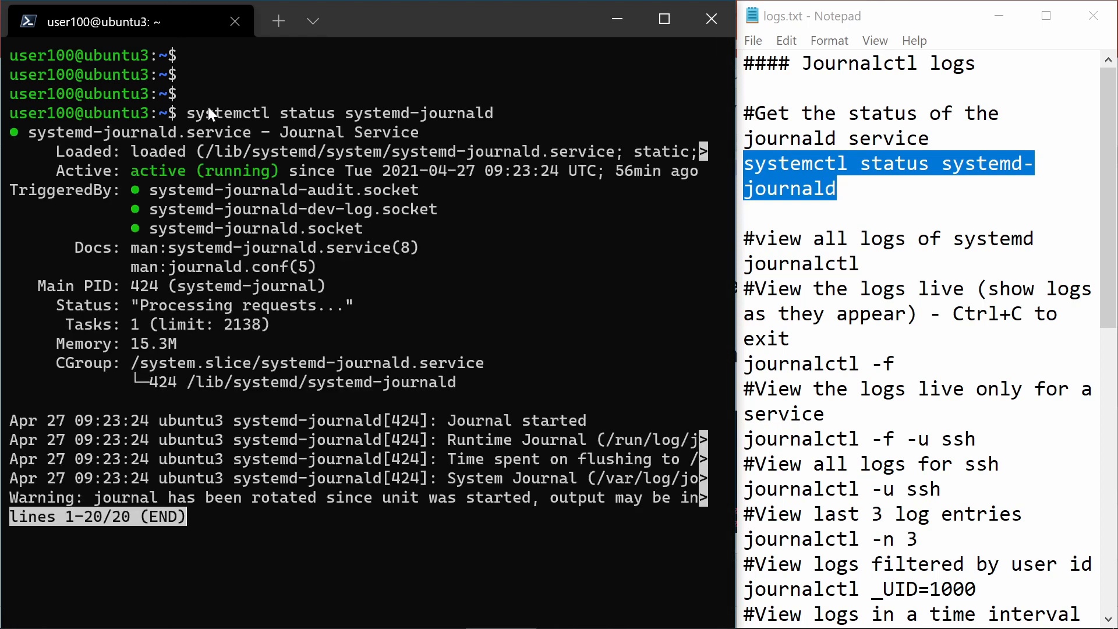
pyautogui.moveTo(182, 206)
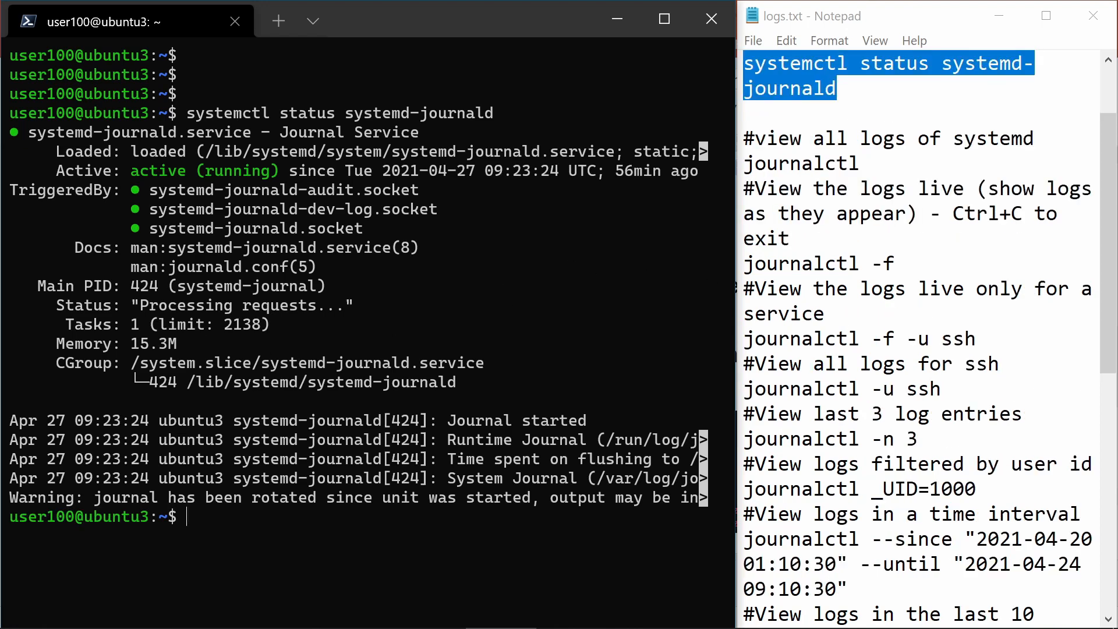
# Step: Run journalctl from the cheat sheet and page through the full system journal
pyautogui.doubleClick(799, 163)
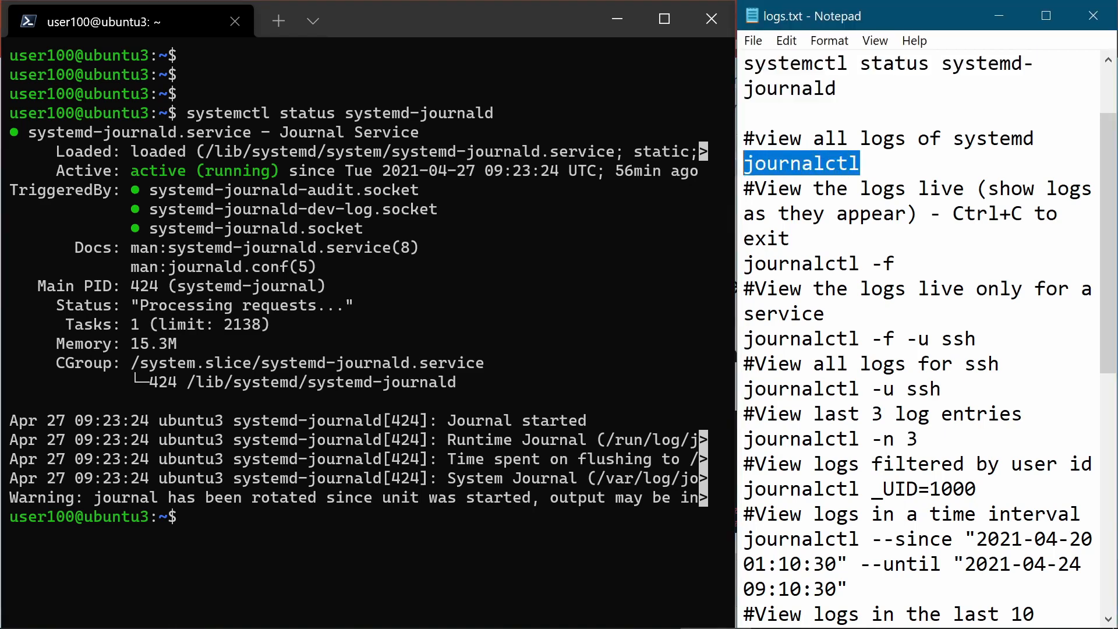
pyautogui.moveTo(489, 358)
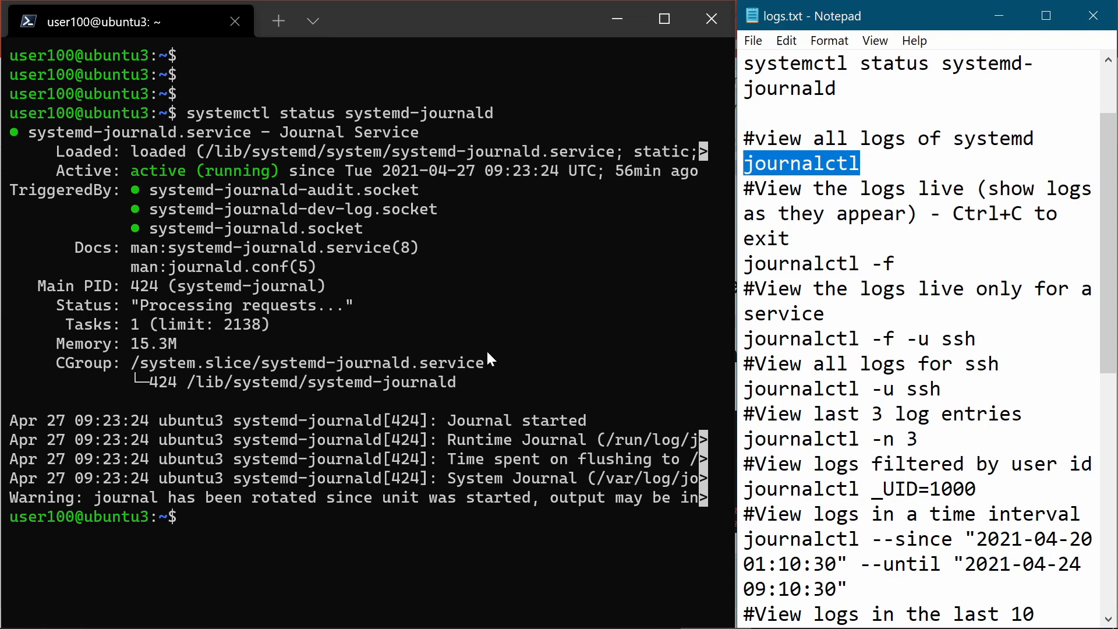
pyautogui.write('journalctl')
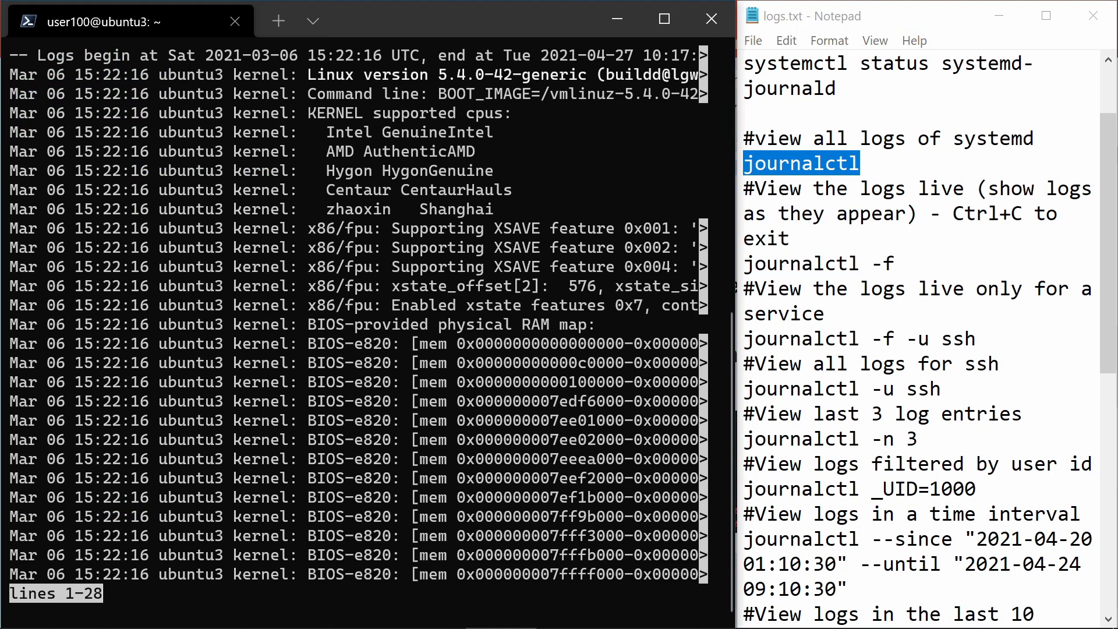
pyautogui.scroll(-3)
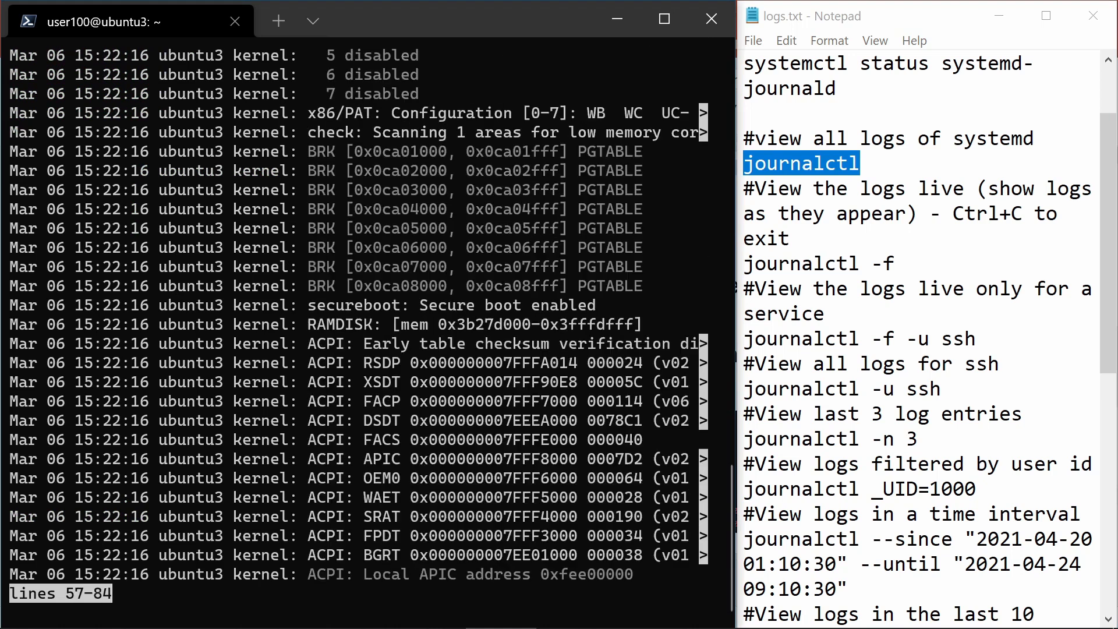
pyautogui.scroll(-3)
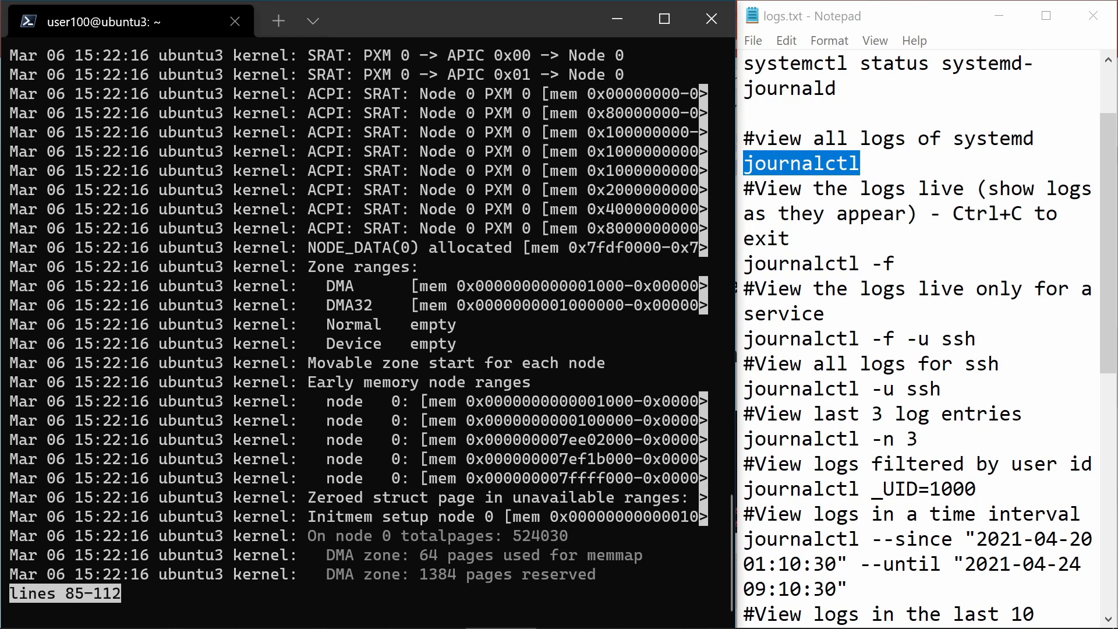
pyautogui.scroll(-3)
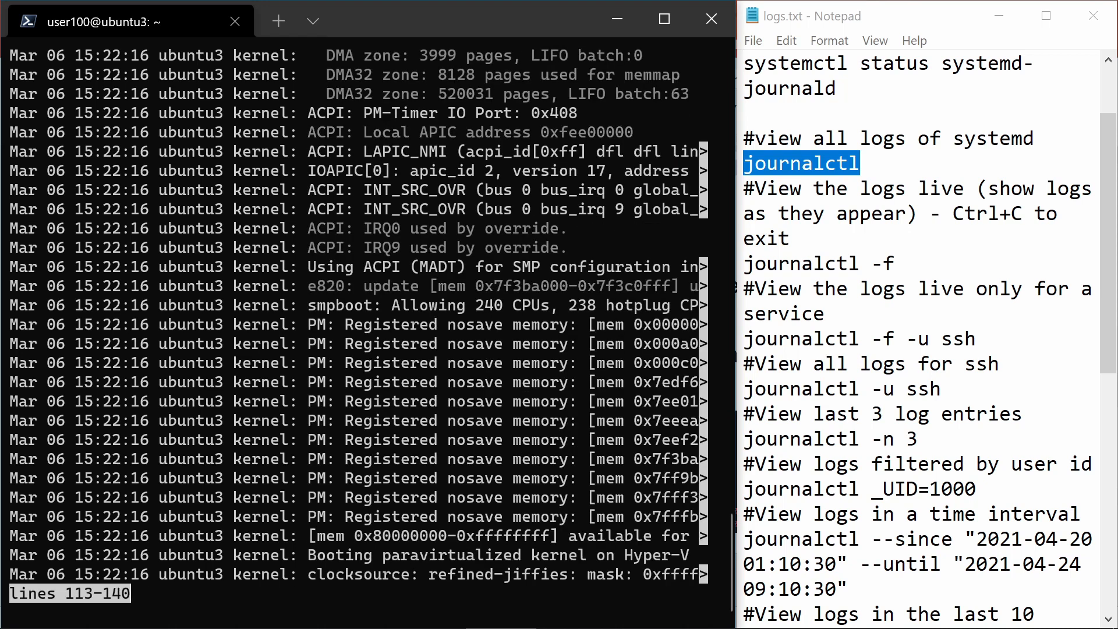
pyautogui.scroll(-3)
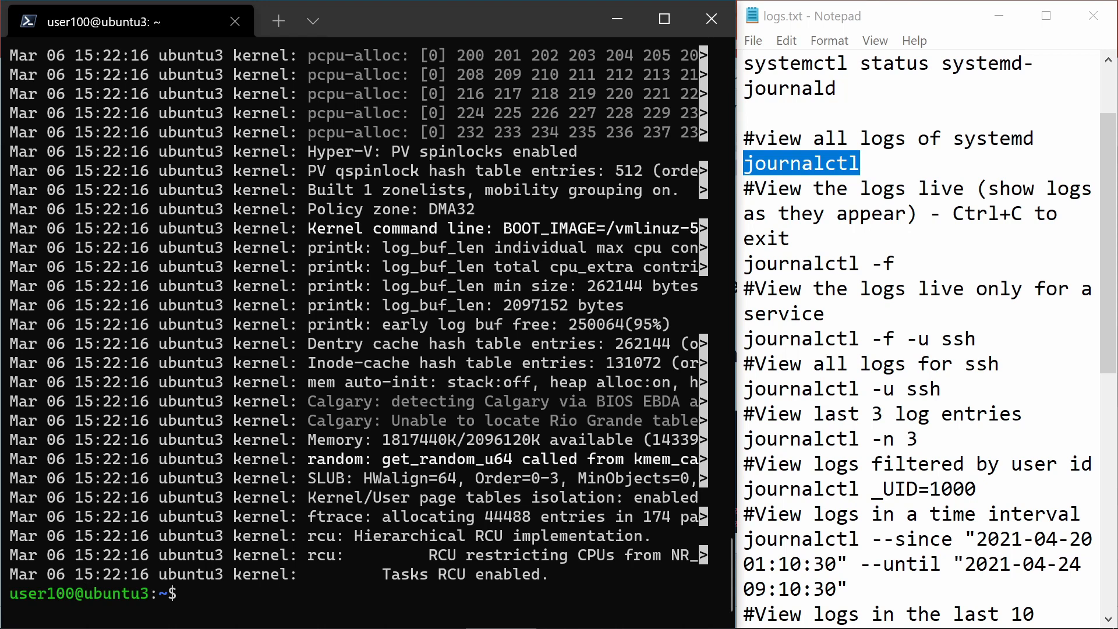
pyautogui.moveTo(720, 278)
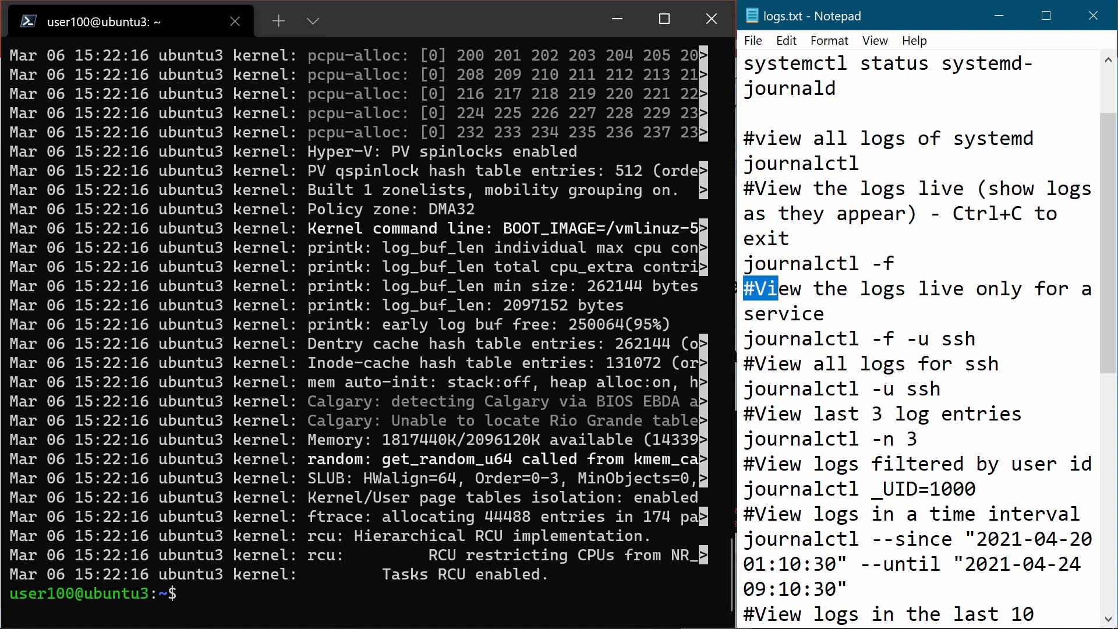
# Step: Follow live logs with journalctl -f and -f -u ssh, then list ssh logs with journalctl -u ssh
pyautogui.doubleClick(800, 264)
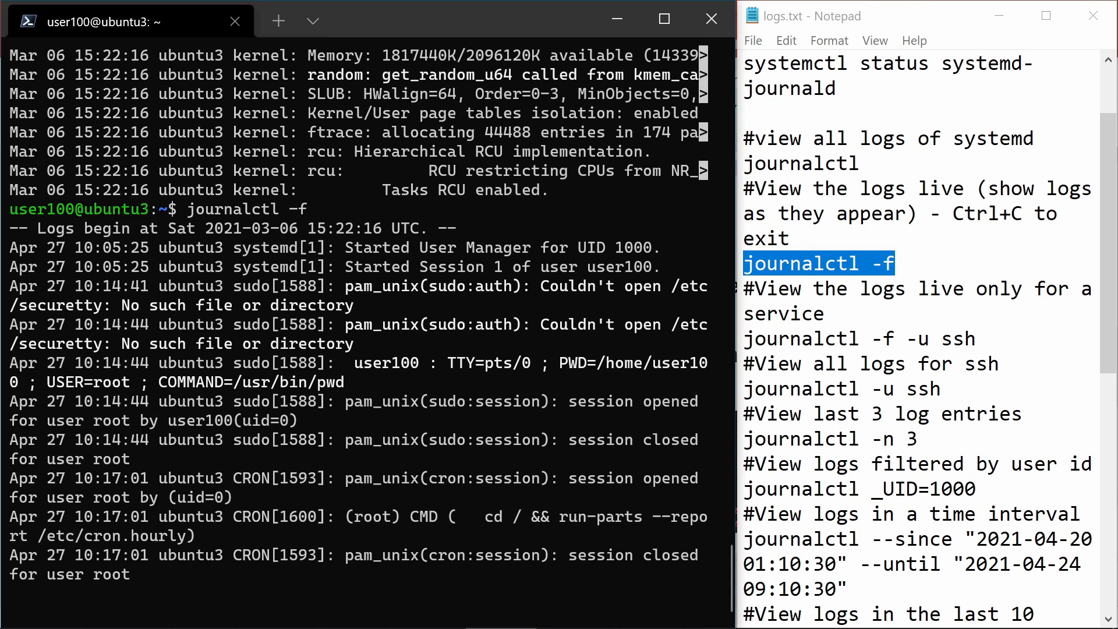
pyautogui.press('ctrl+c')
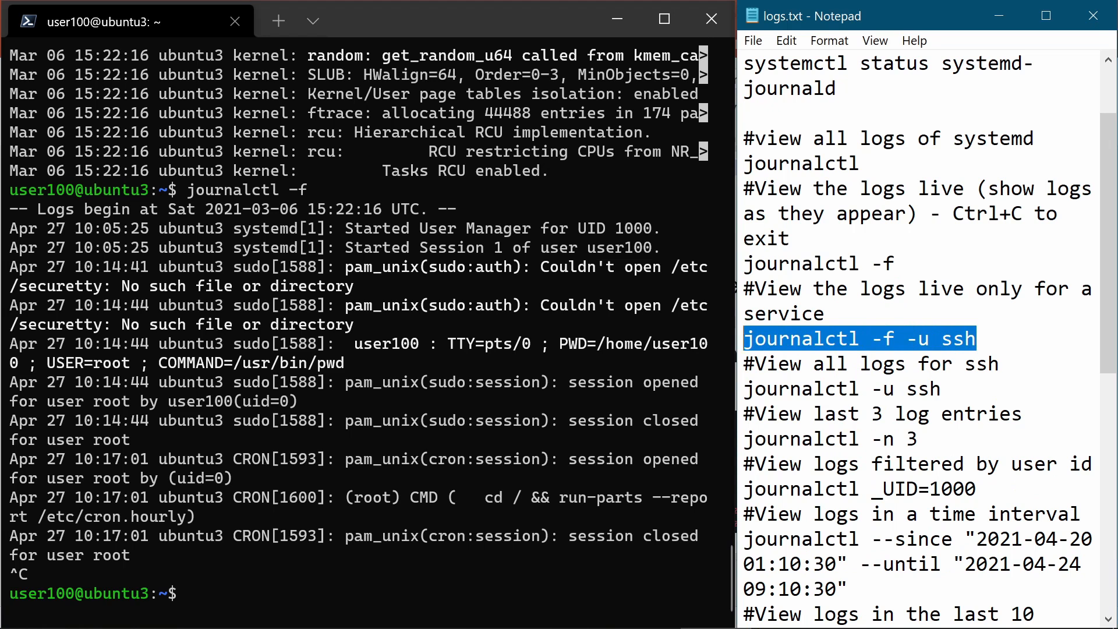
pyautogui.write('journalctl -f -u ssh')
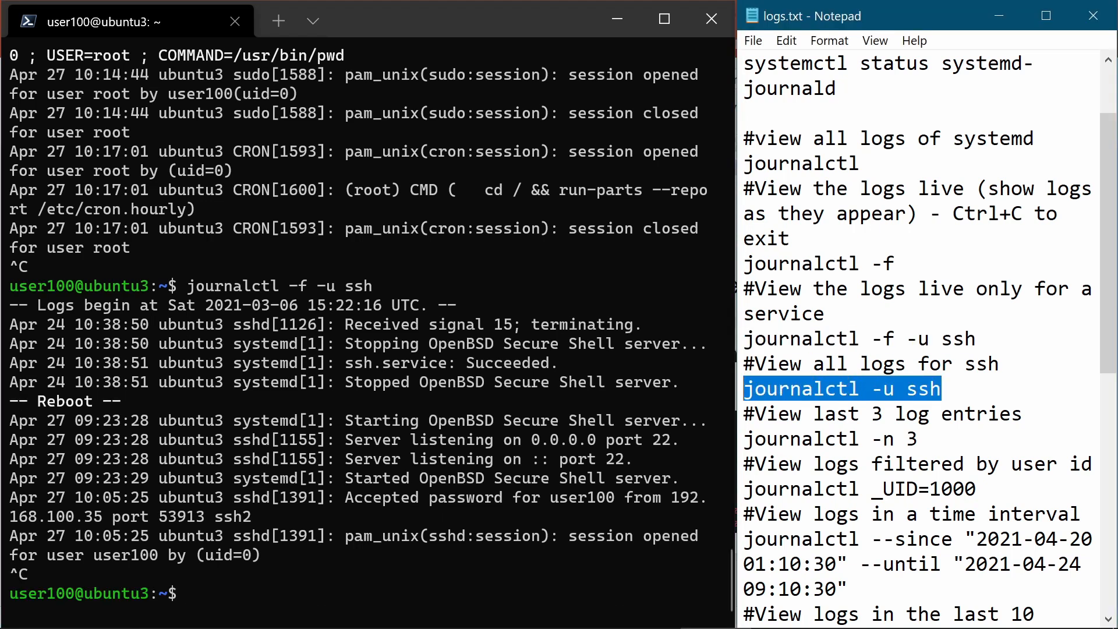
pyautogui.write('journalctl -u ssh')
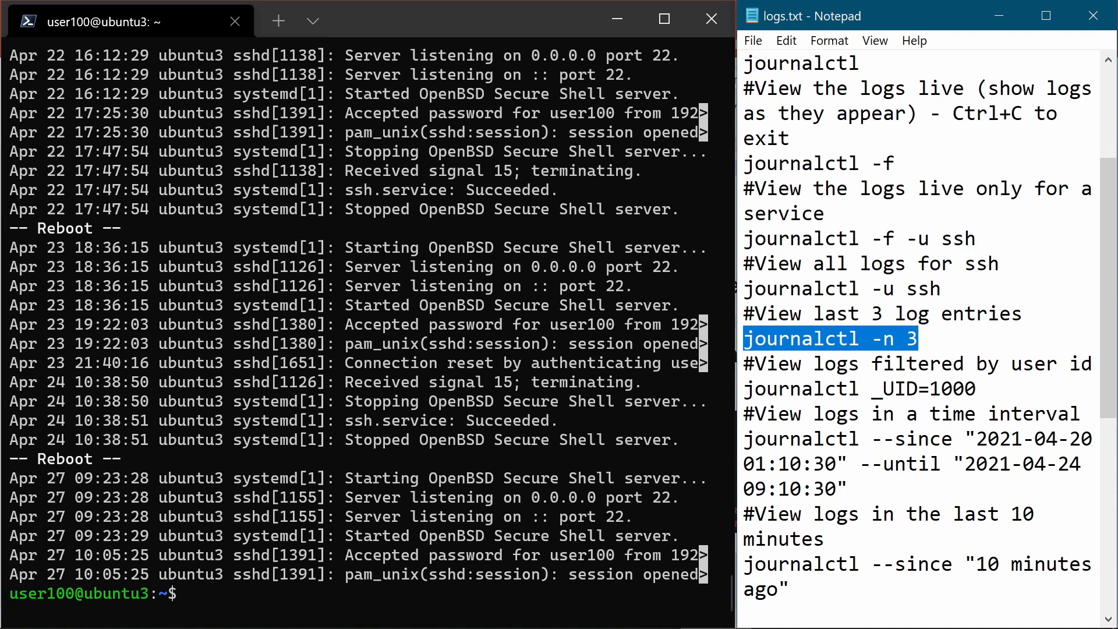
# Step: Show recent journal entries with 'journalctl -n 3' and the following cheat-sheet queries
pyautogui.write('journalctl -n 3')
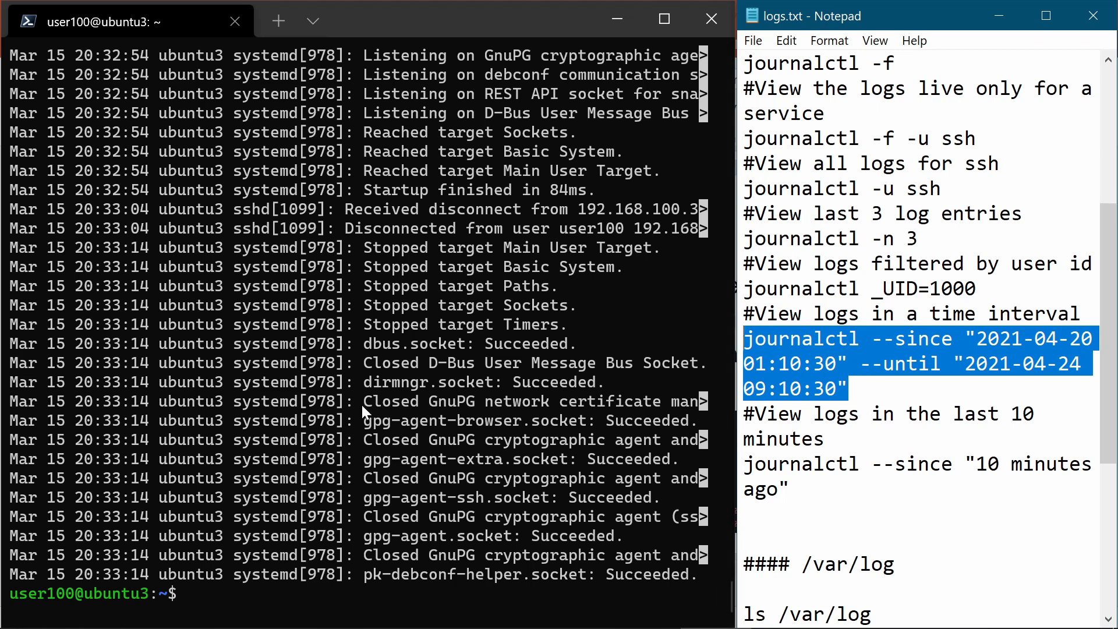
# Step: Browse journal entries from 2021-04-20 to 2021-04-24 and the last 10 minutes, then list /var/log
pyautogui.write('journalctl --since "2021-04-20 01:10:30" --until "2021-04-24 09:10:30"')
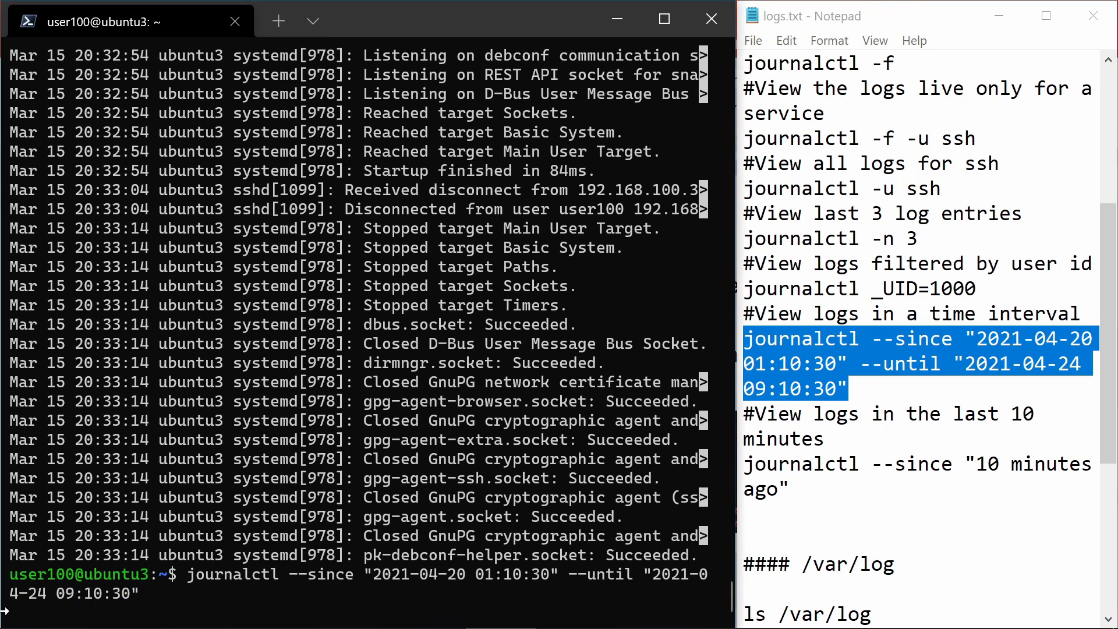
pyautogui.moveTo(171, 490)
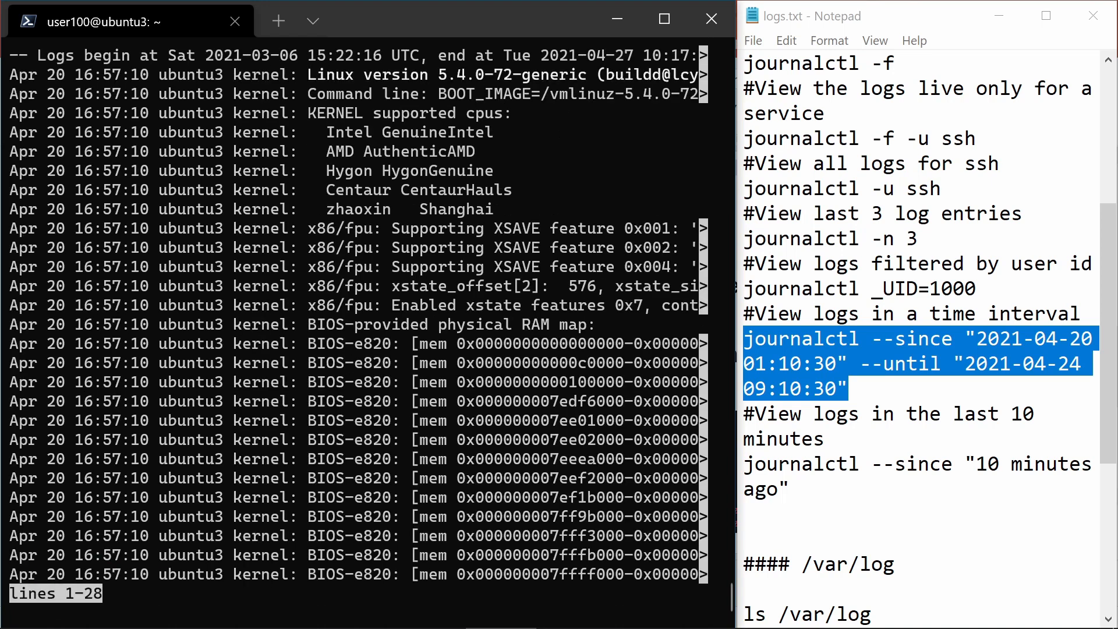
pyautogui.scroll(-3)
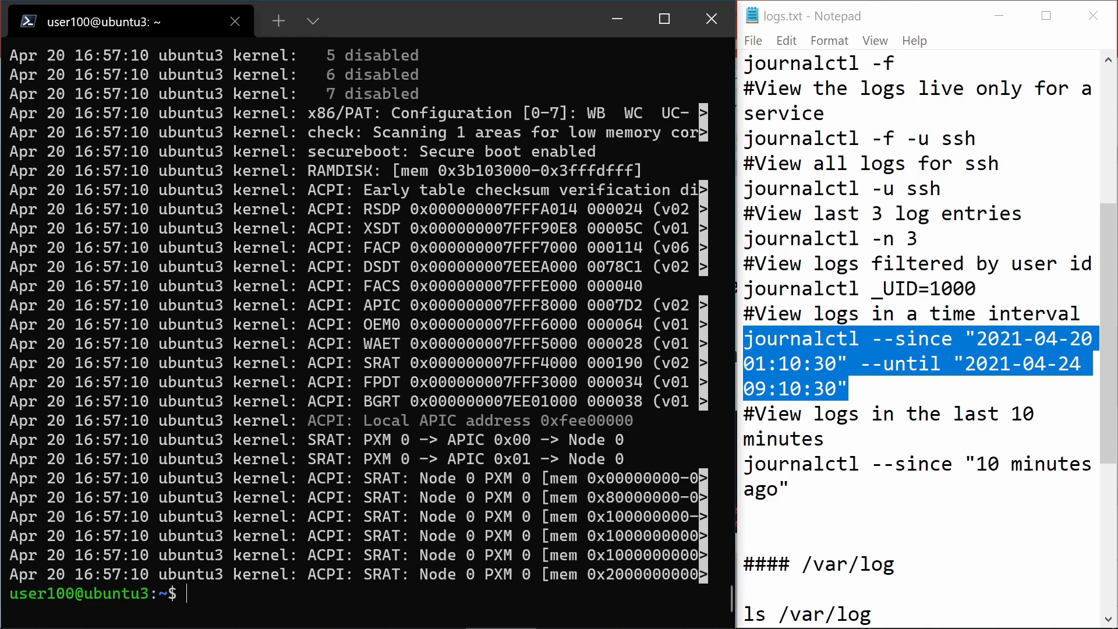
pyautogui.write('journalctl --since "10 minutes ago"')
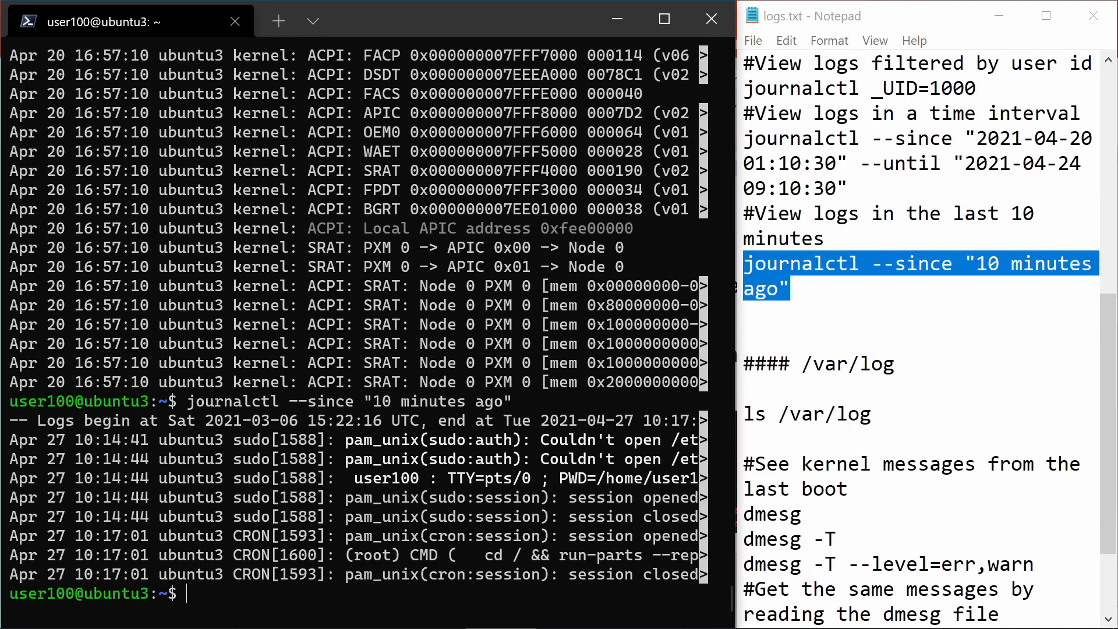
pyautogui.scroll(-3)
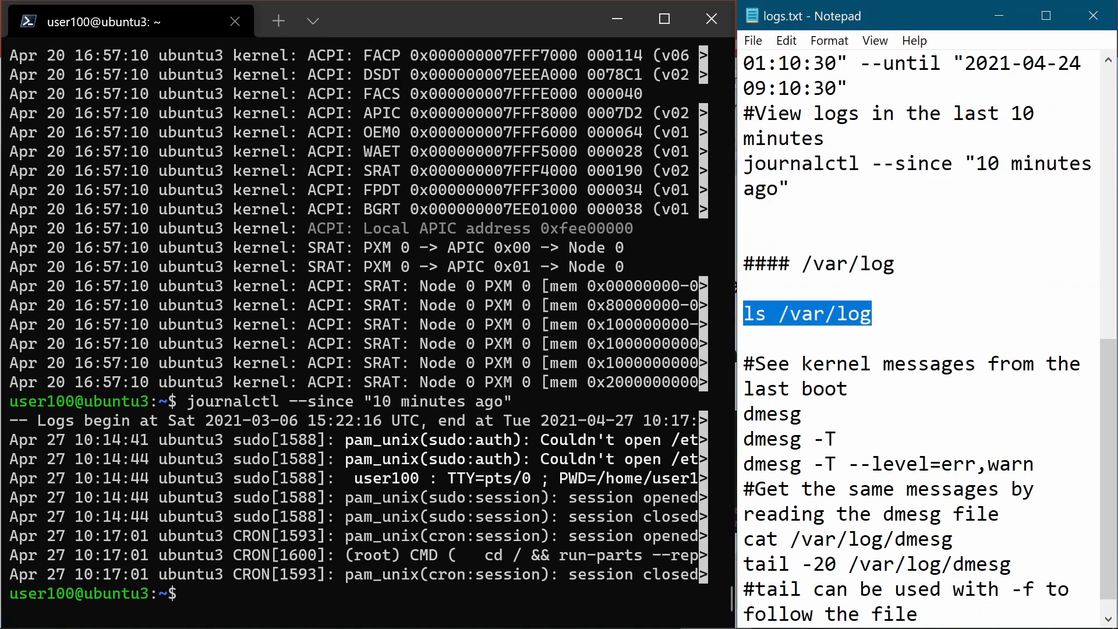
pyautogui.write('ls /var/log')
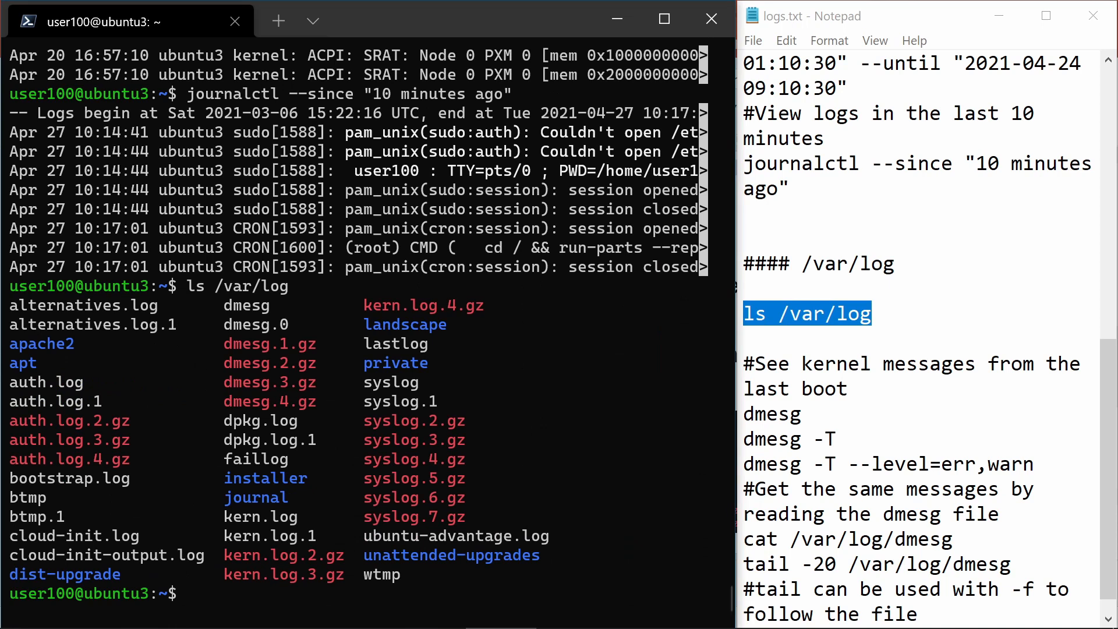
pyautogui.scroll(-3)
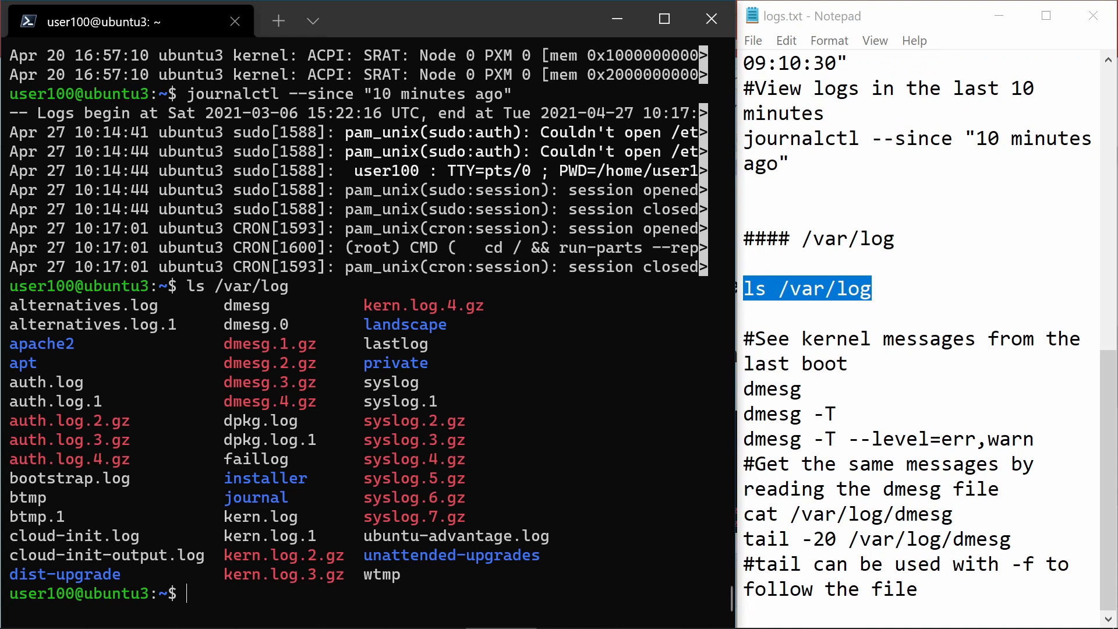
pyautogui.moveTo(283, 332)
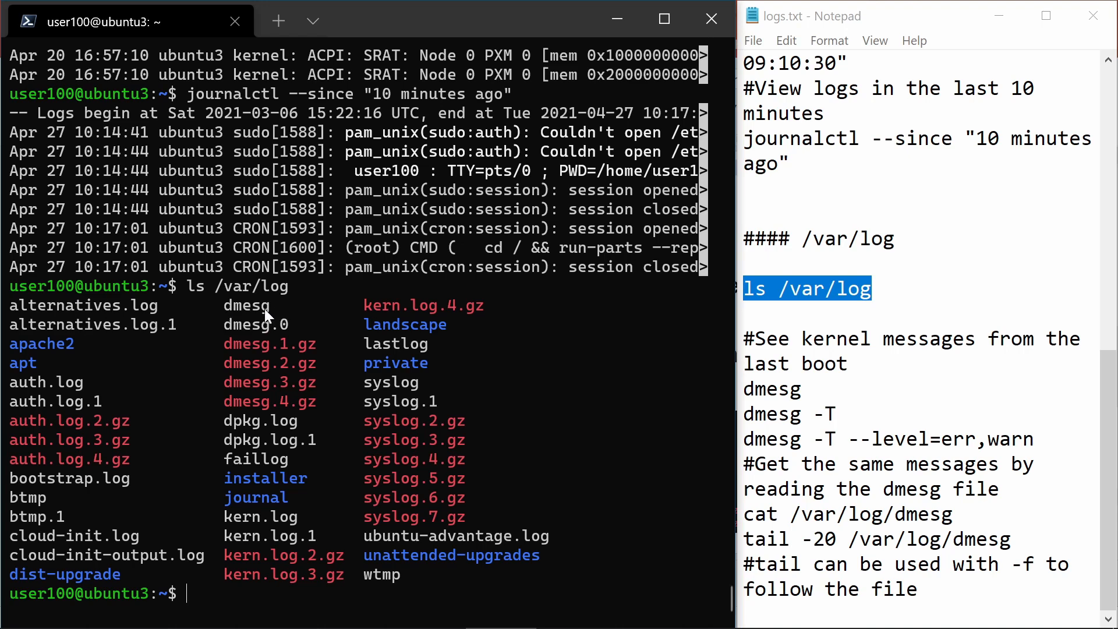
pyautogui.moveTo(250, 303)
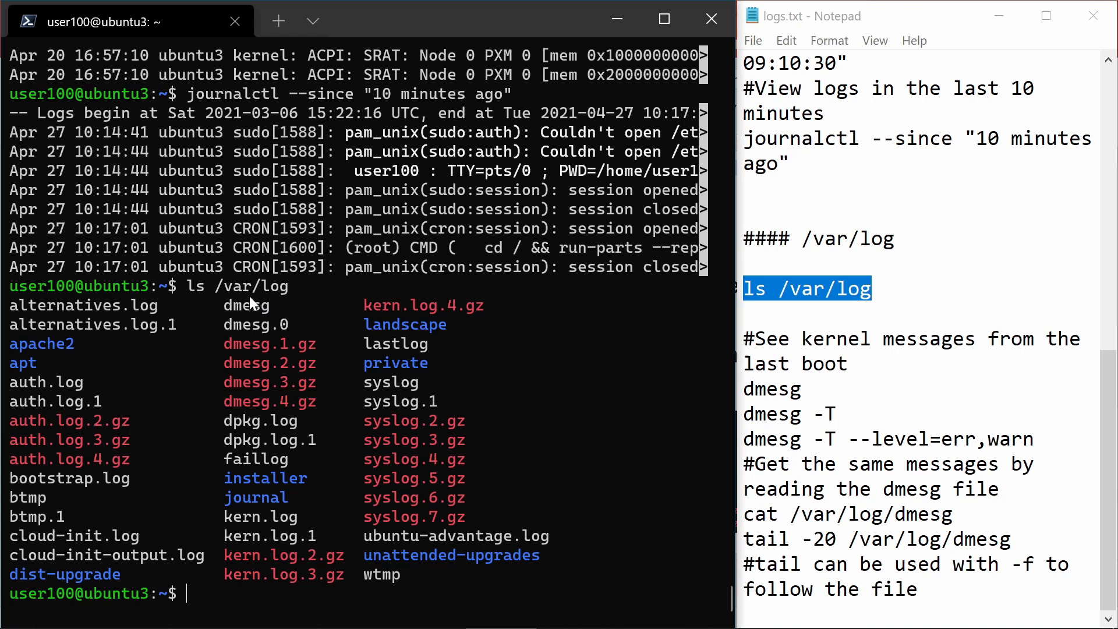
pyautogui.moveTo(642, 318)
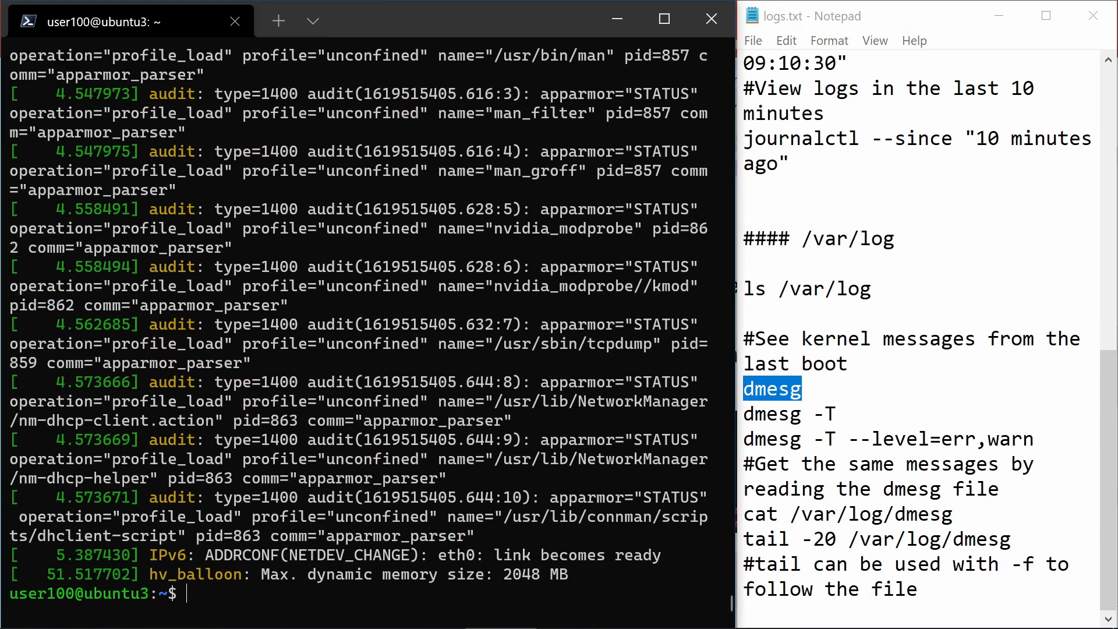
pyautogui.moveTo(378, 285)
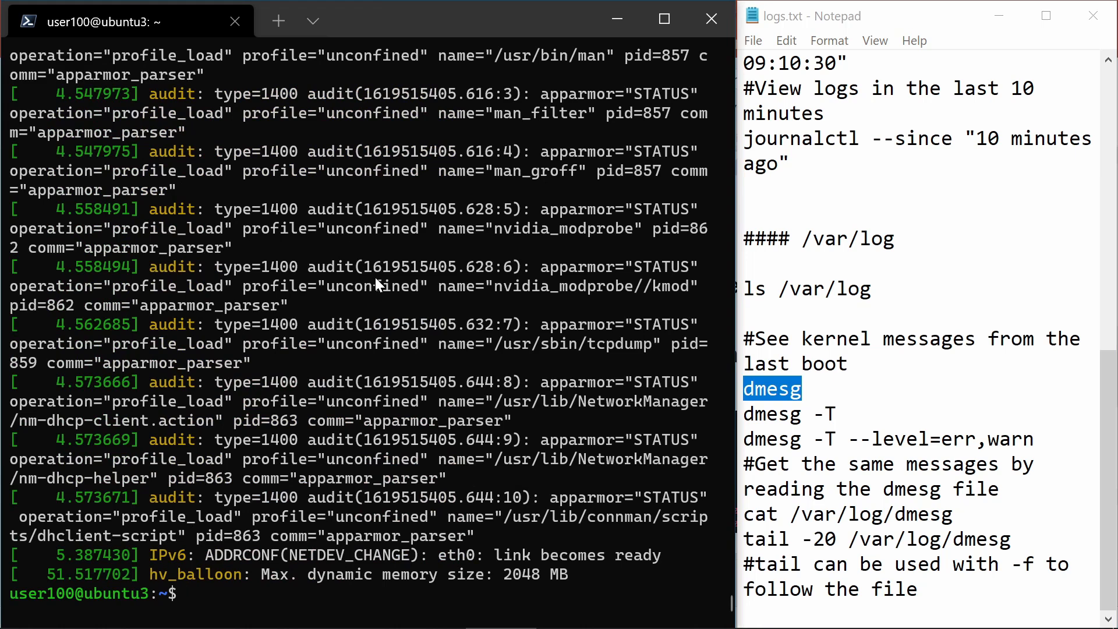
pyautogui.moveTo(158, 348)
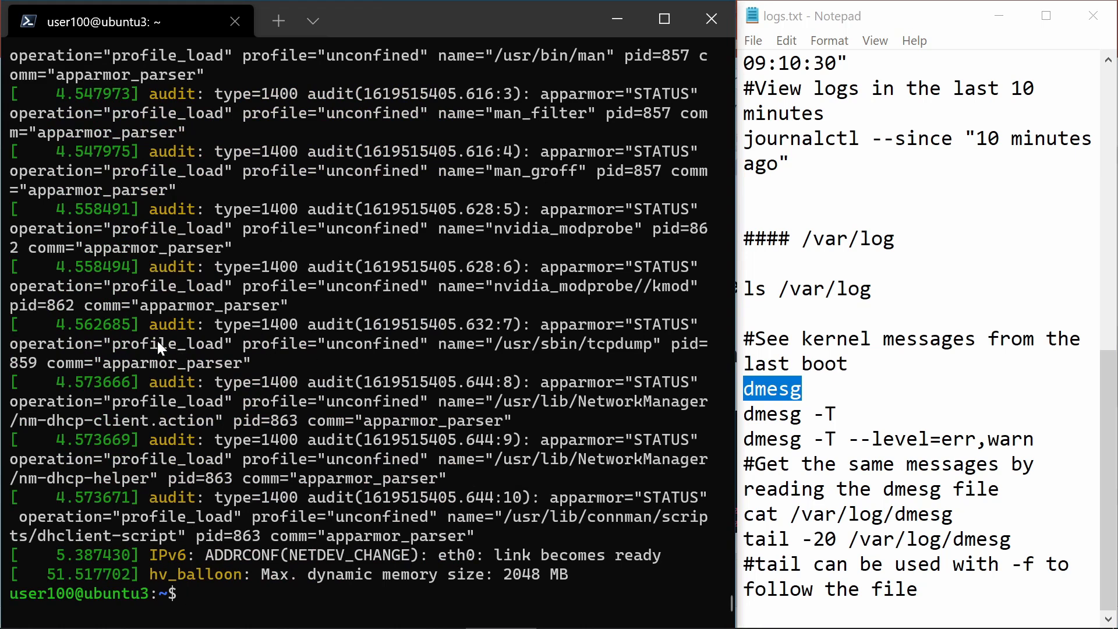
pyautogui.moveTo(164, 518)
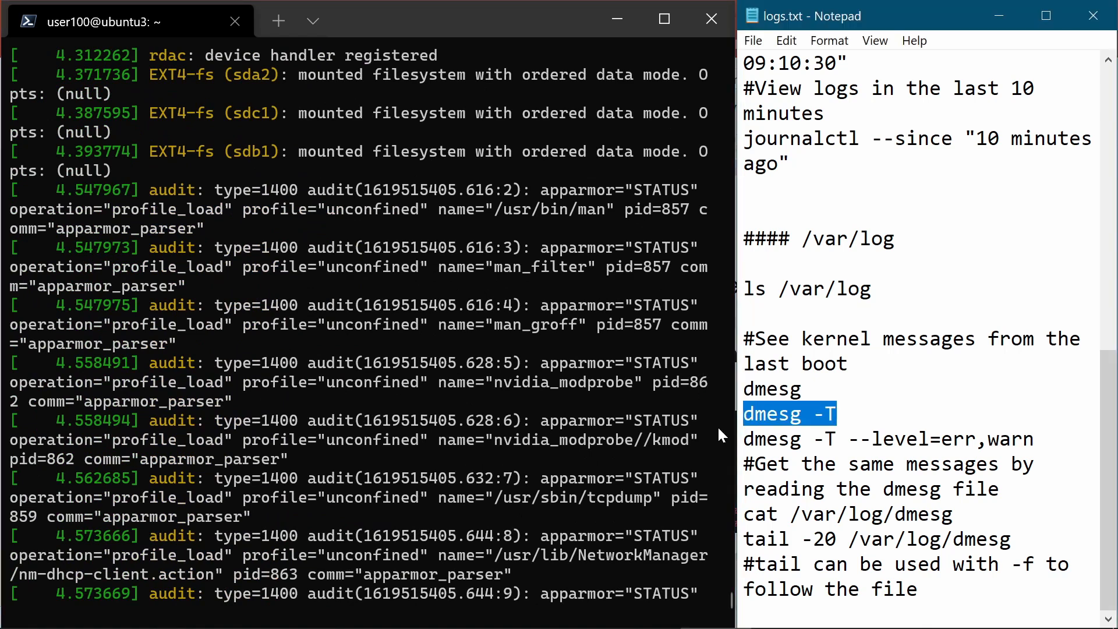
# Step: List kernel messages with human-readable timestamps using dmesg -T
pyautogui.write('dmesg -T')
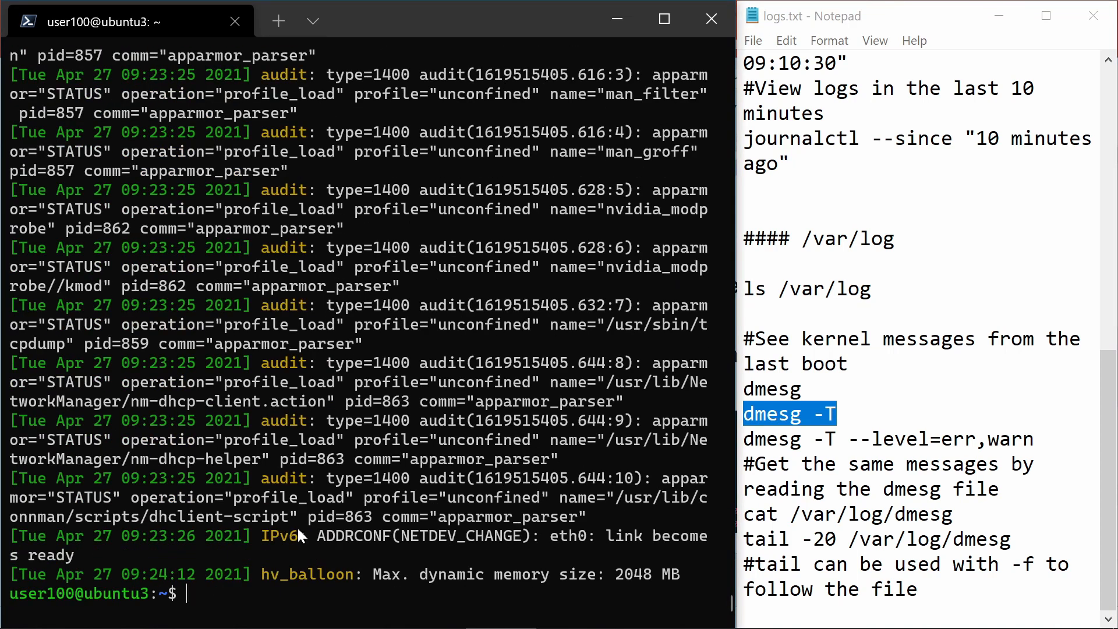
pyautogui.moveTo(196, 591)
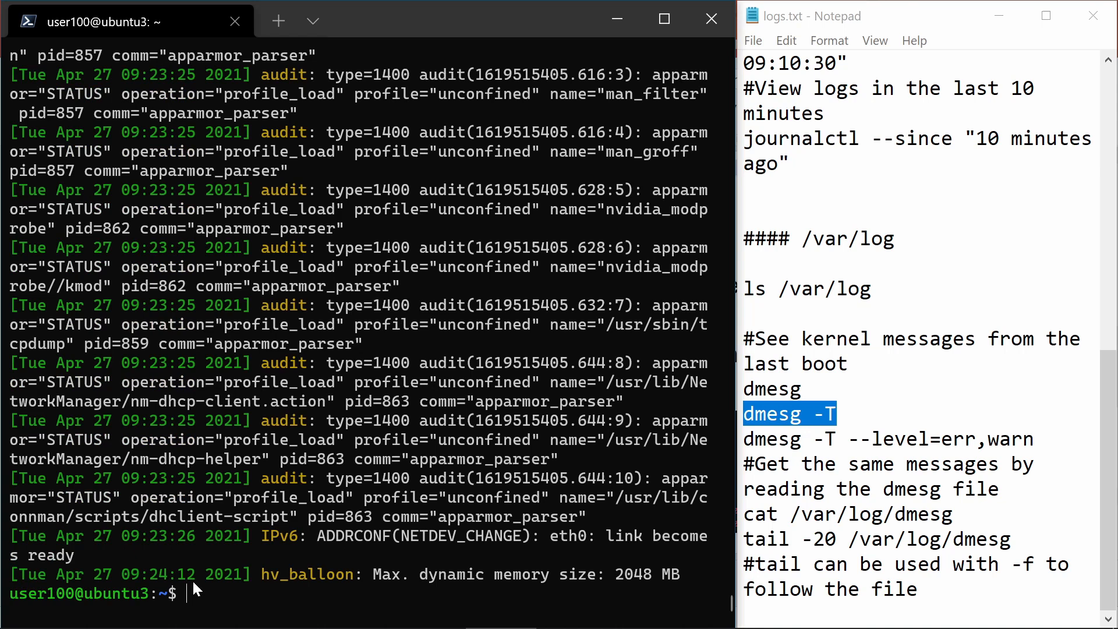
pyautogui.moveTo(28, 590)
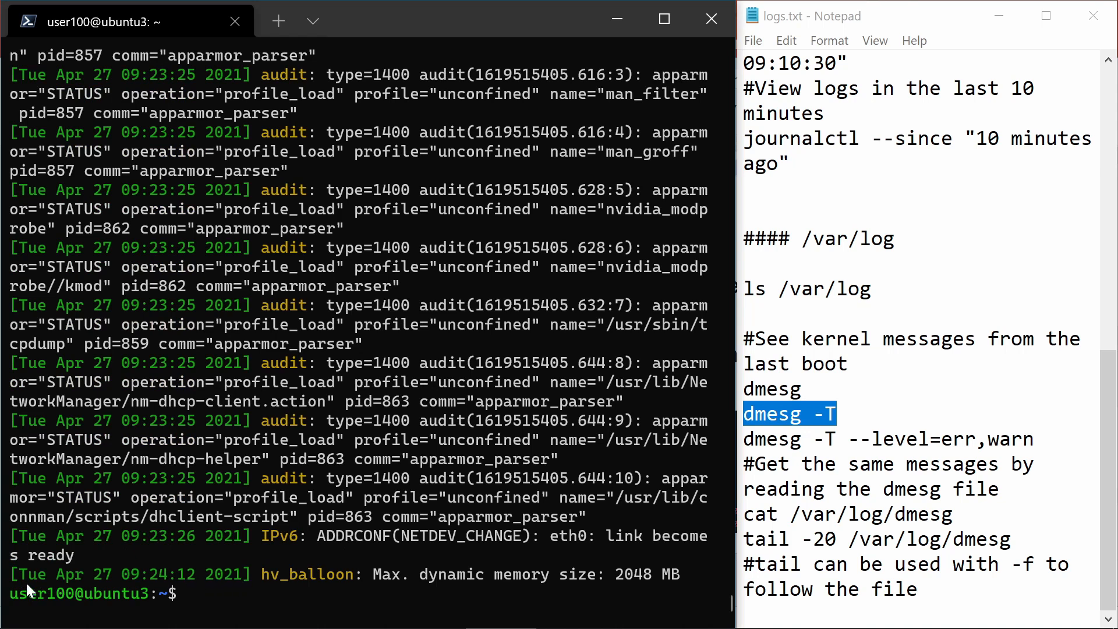
pyautogui.moveTo(235, 583)
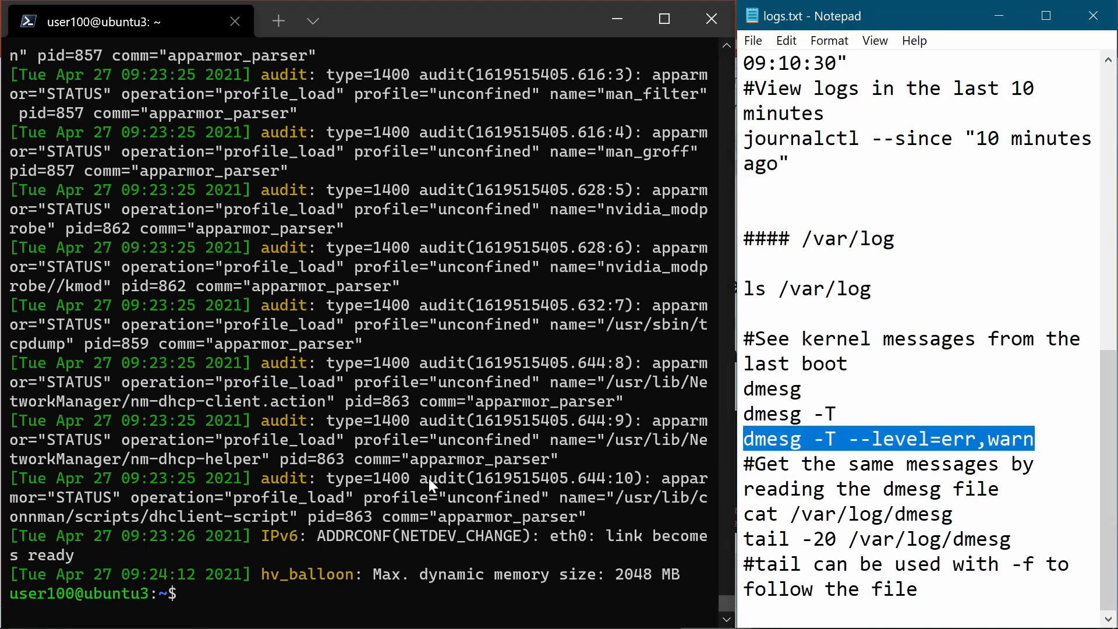
# Step: Filter kernel messages to errors and warnings with 'dmesg -T --level=err,warn'
pyautogui.write('dmesg -T --level=err,warn')
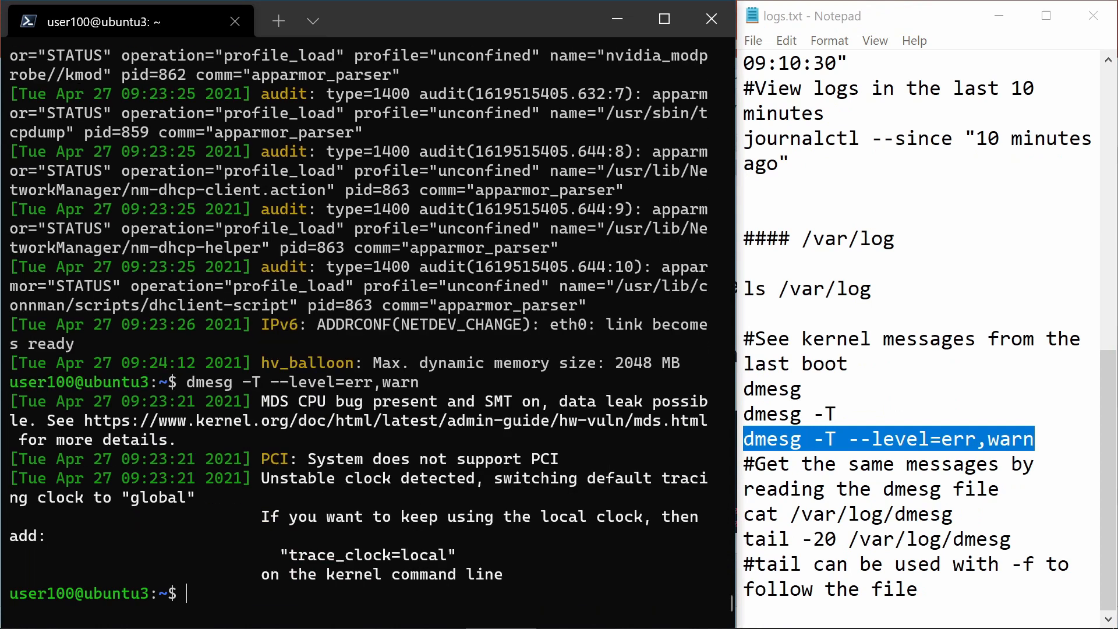
pyautogui.moveTo(275, 558)
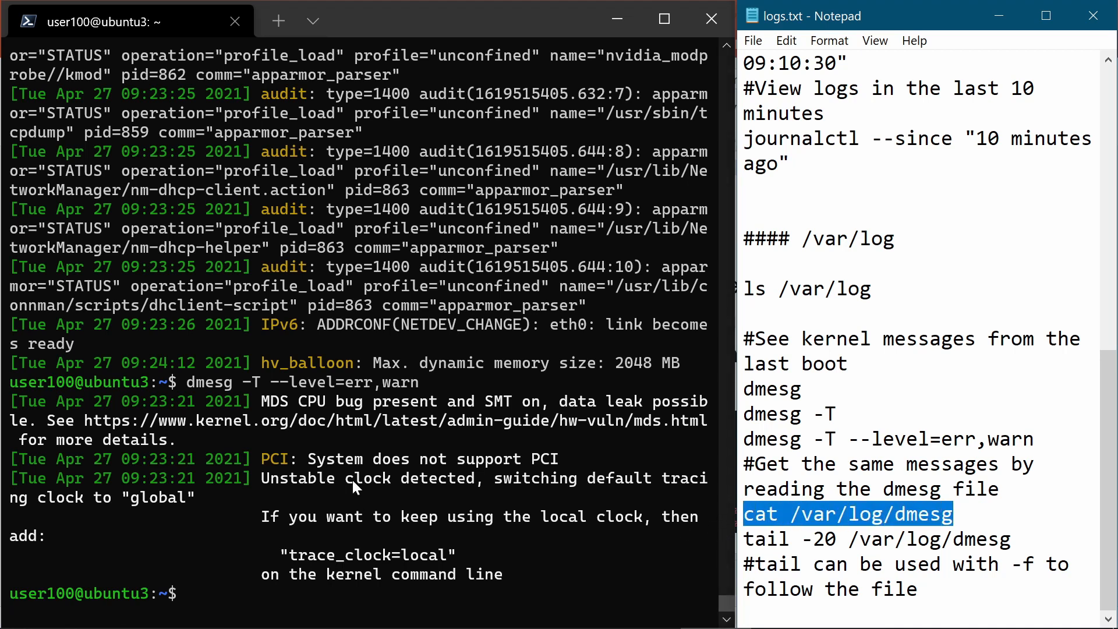
# Step: Print the /var/log/dmesg file with cat, ending at the eth0 link-ready entry
pyautogui.write('cat /var/log/dmesg')
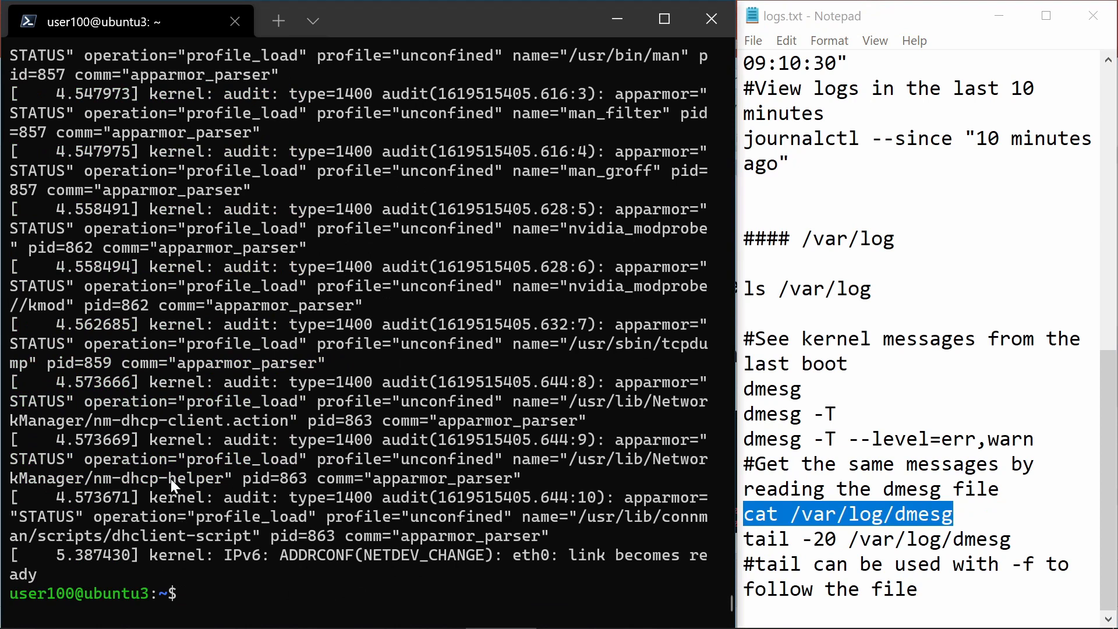
pyautogui.moveTo(82, 356)
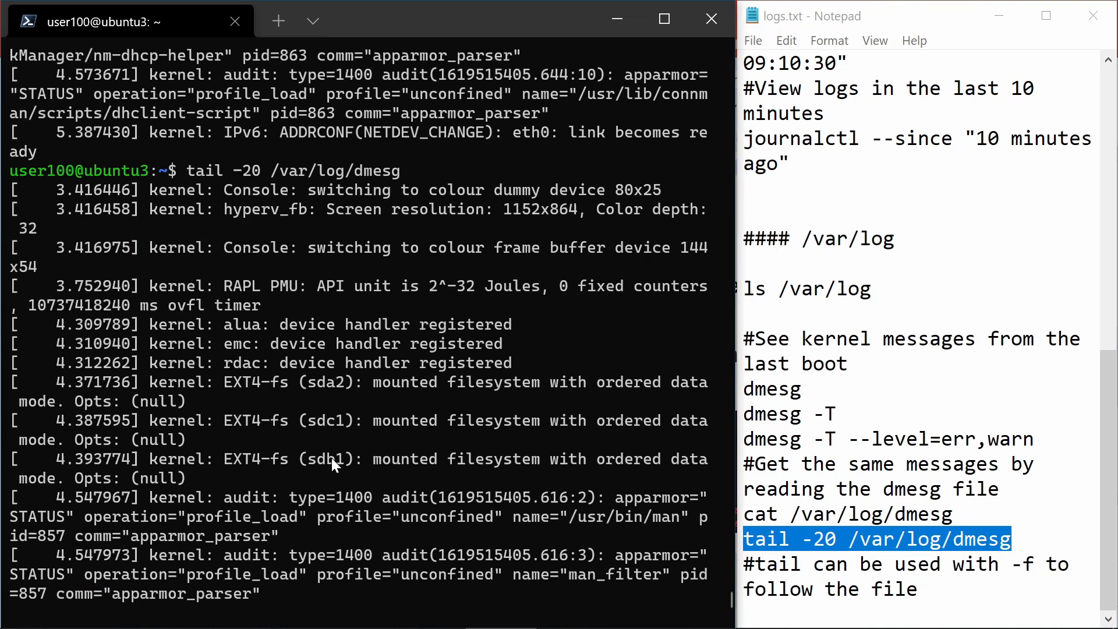
# Step: Scroll through the last 20 lines of /var/log/dmesg printed by tail -20
pyautogui.scroll(-3)
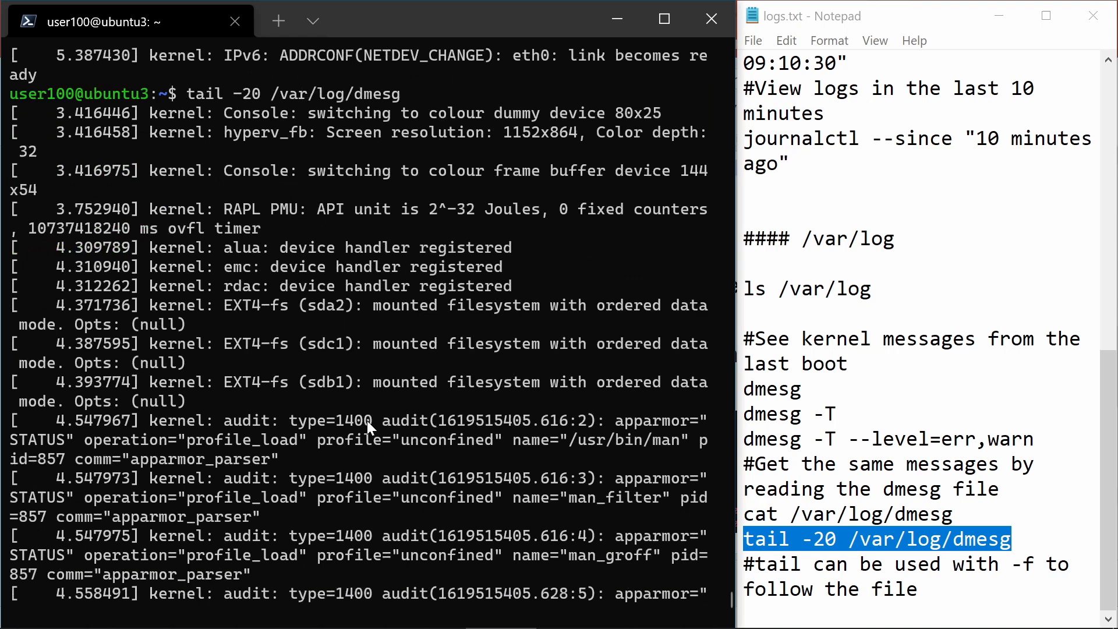
pyautogui.scroll(-3)
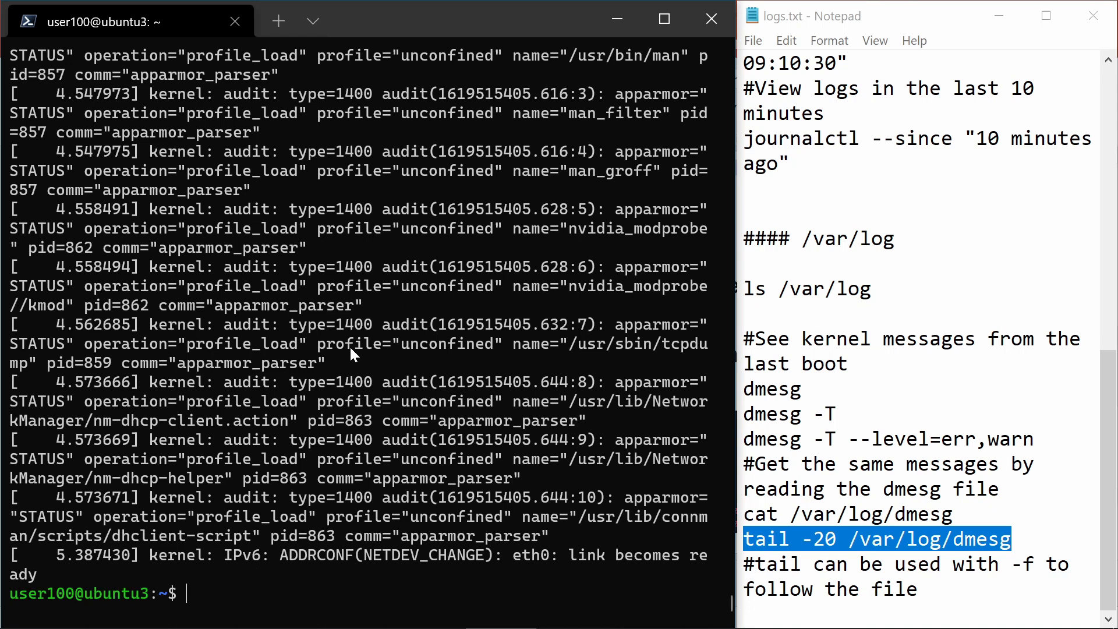
pyautogui.moveTo(718, 477)
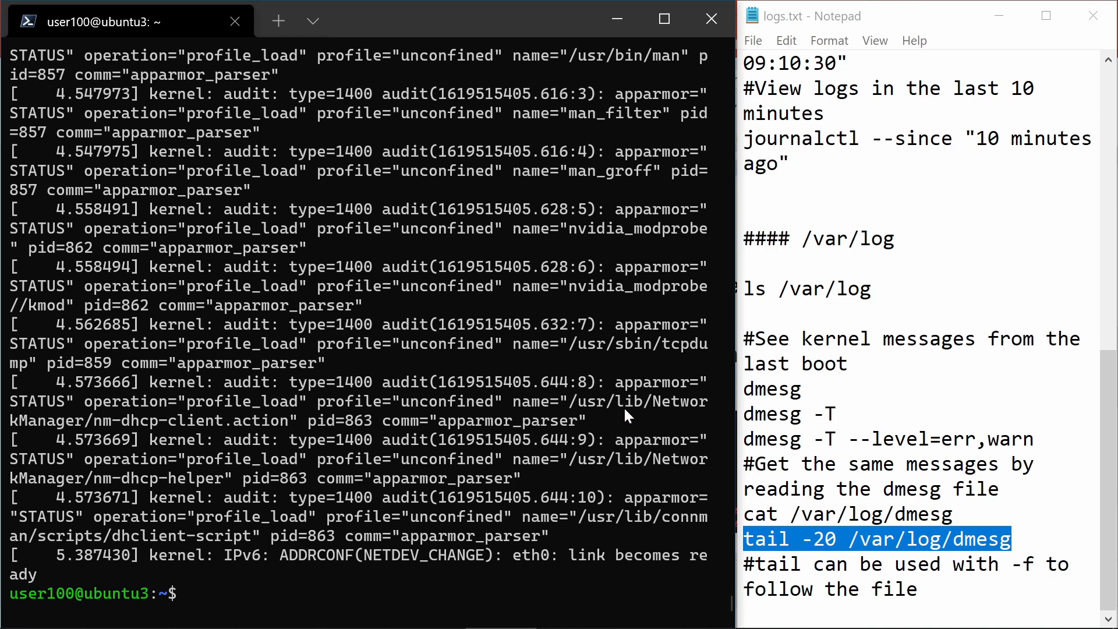
pyautogui.moveTo(609, 449)
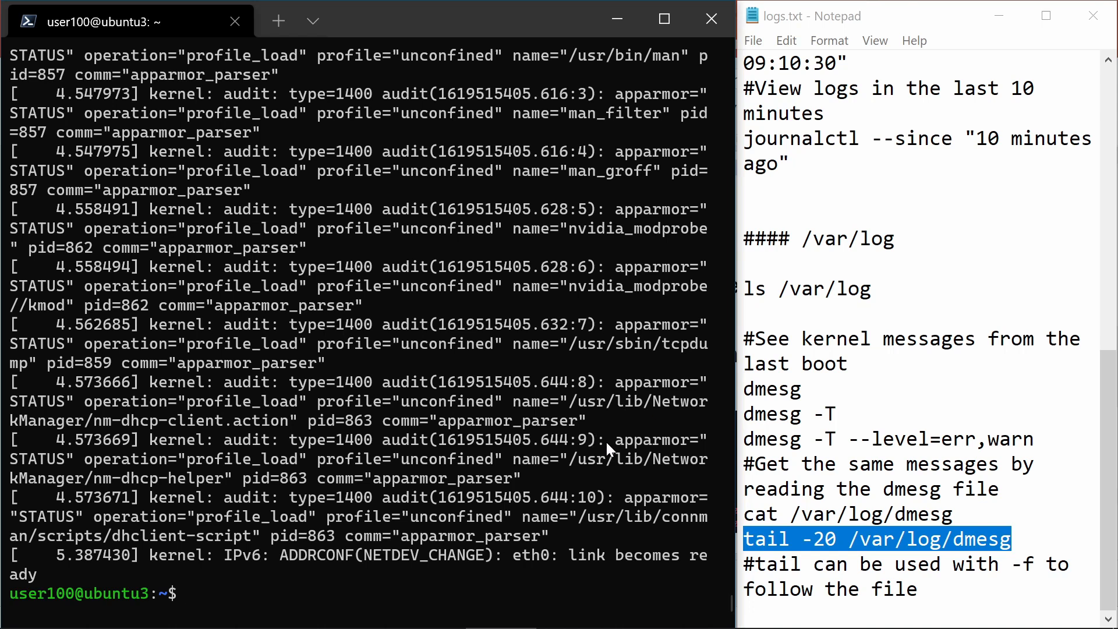
pyautogui.moveTo(722, 435)
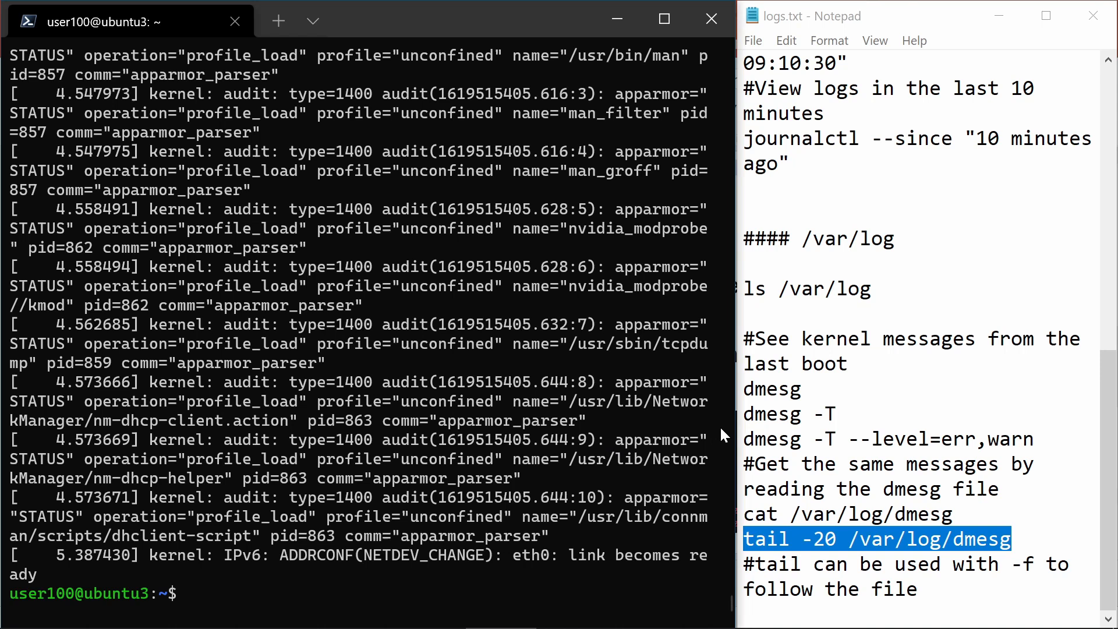